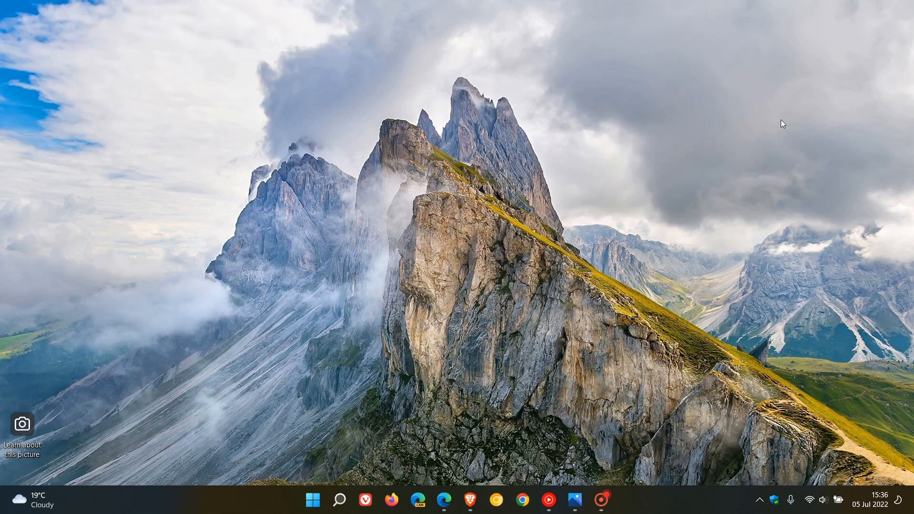
pyautogui.moveTo(770, 451)
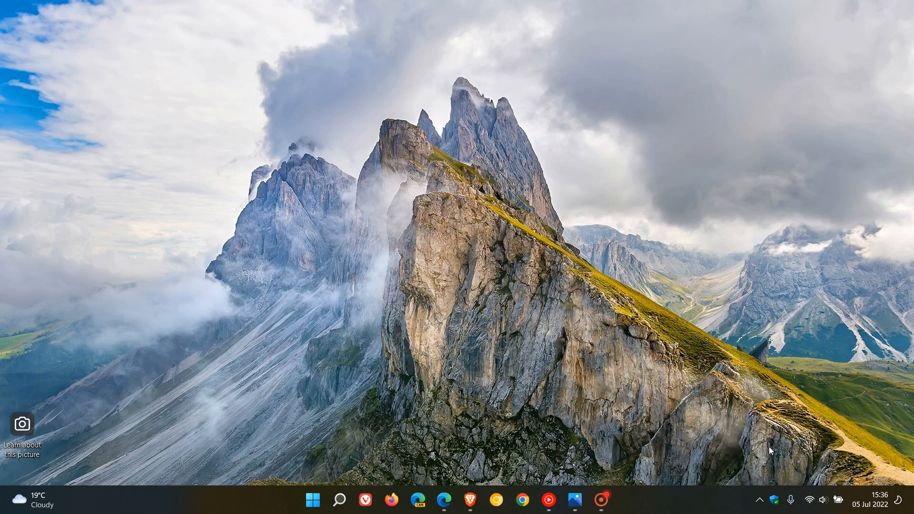
pyautogui.moveTo(775, 500)
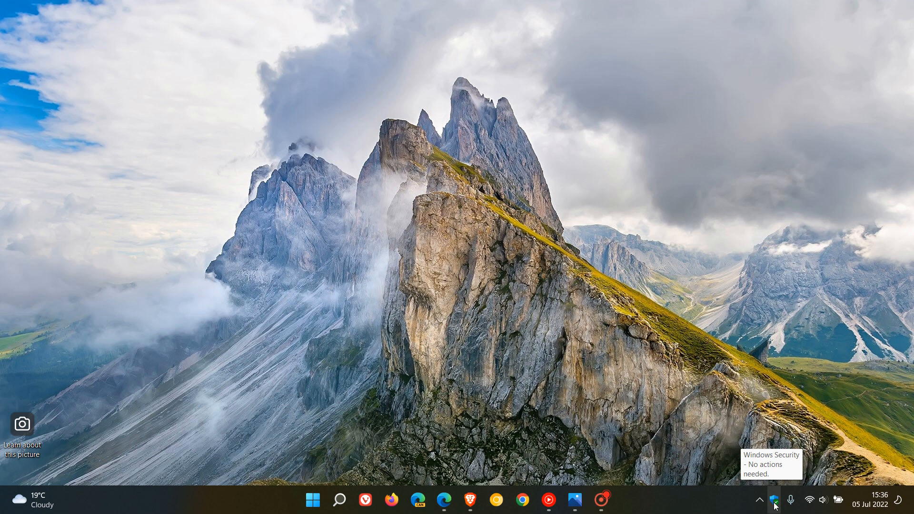
pyautogui.moveTo(776, 500)
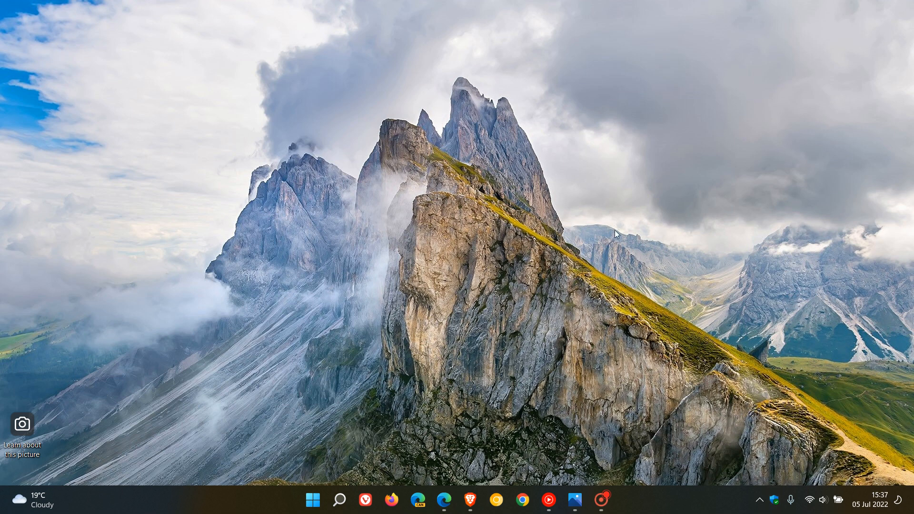
pyautogui.moveTo(624, 214)
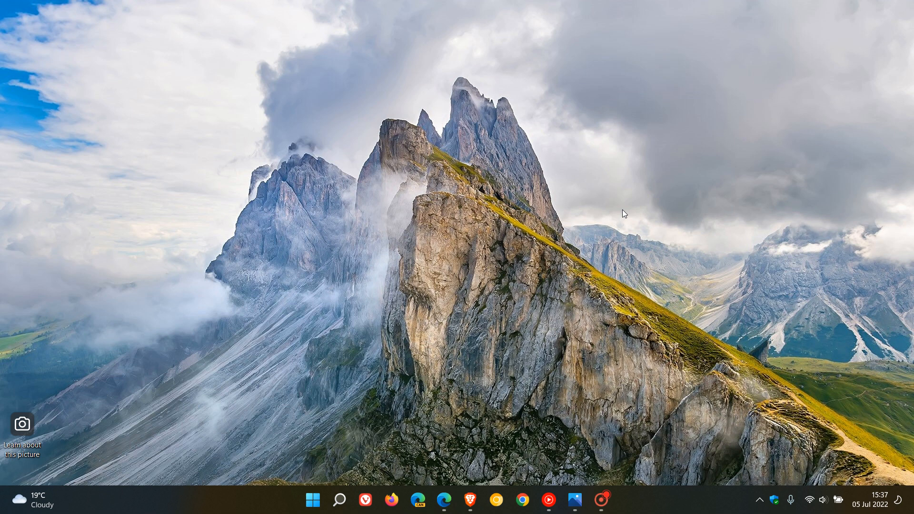
pyautogui.moveTo(679, 254)
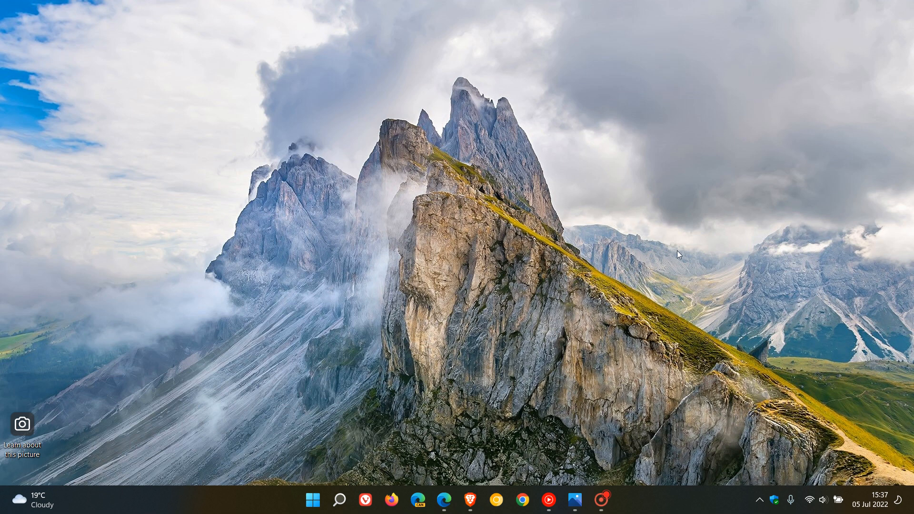
pyautogui.moveTo(774, 500)
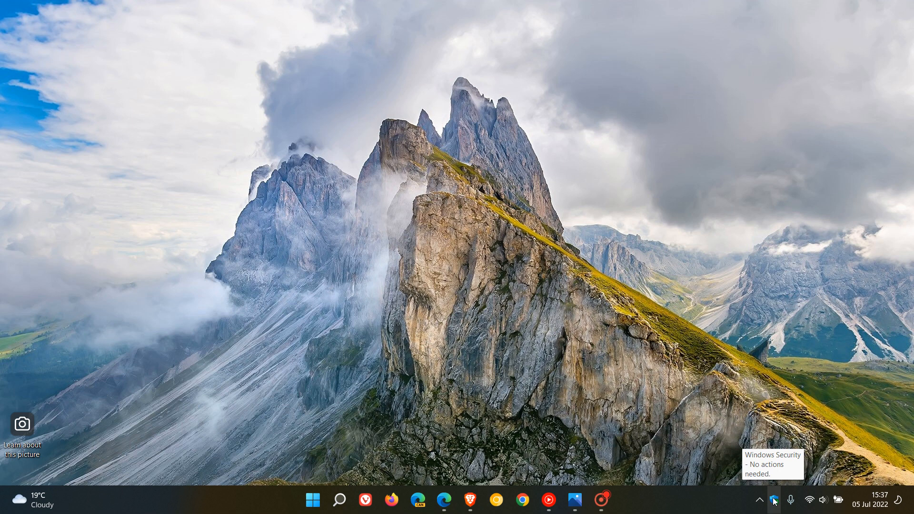
pyautogui.moveTo(585, 286)
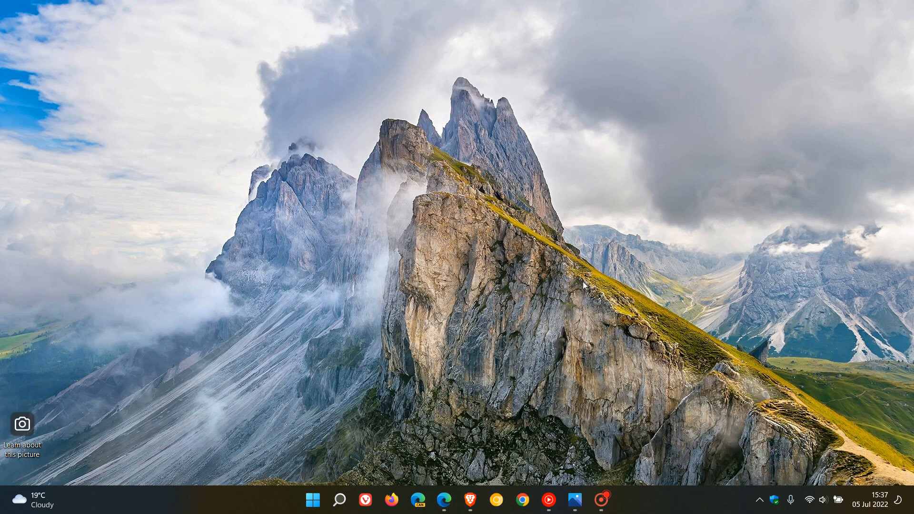
pyautogui.moveTo(476, 351)
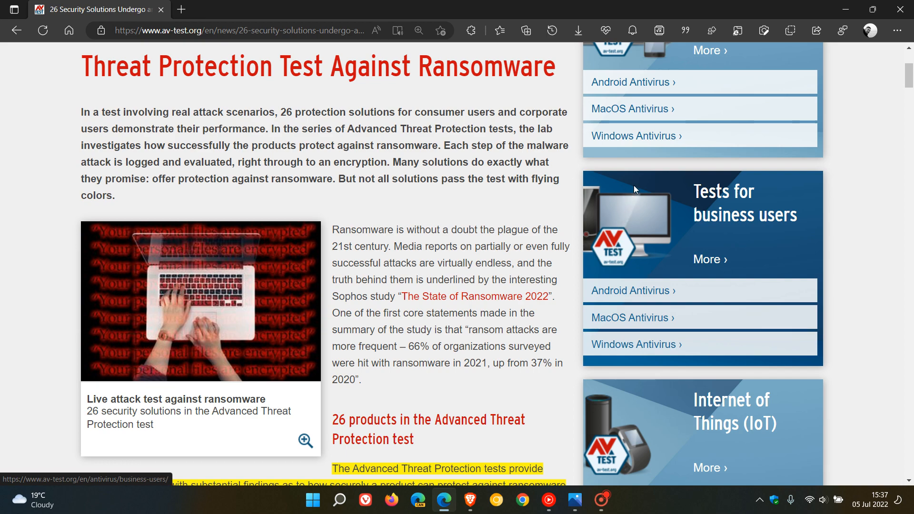
# - Scroll the AV-TEST article down to the '26 products in the Advanced Threat Protection test' section
pyautogui.scroll(-3)
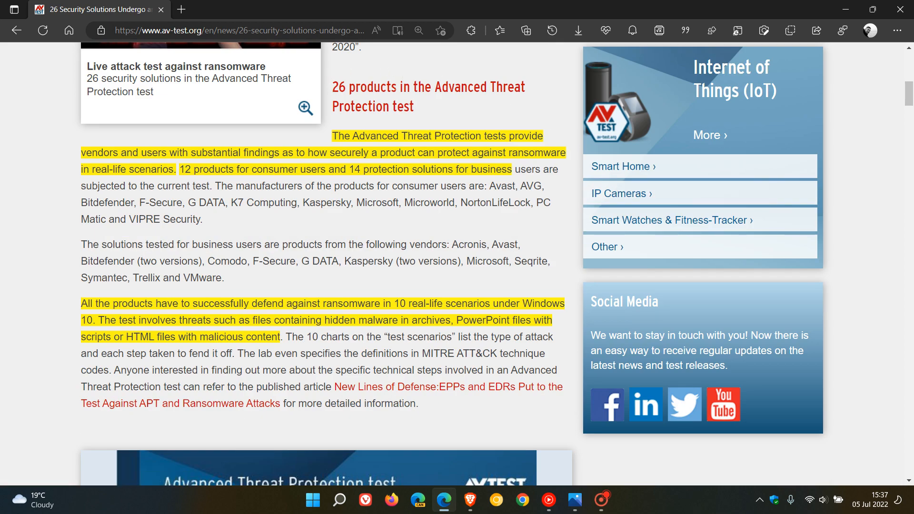
pyautogui.moveTo(554, 118)
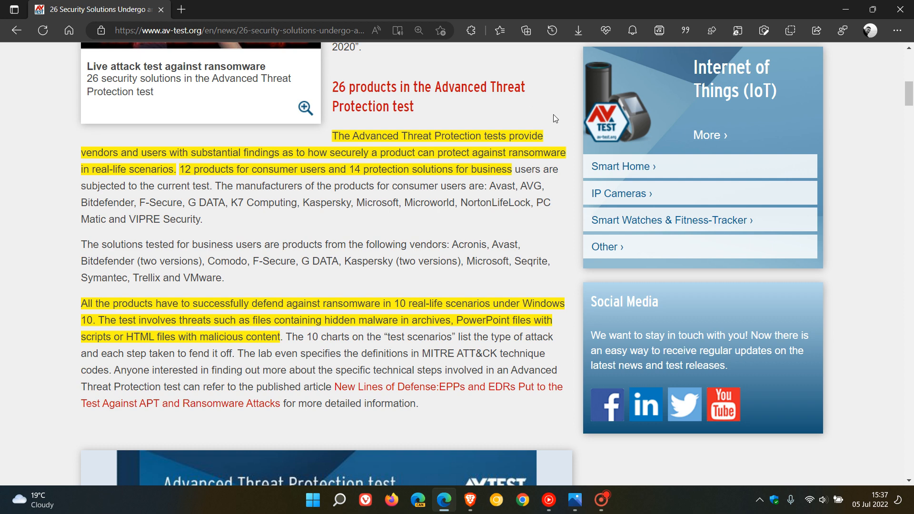
pyautogui.moveTo(563, 136)
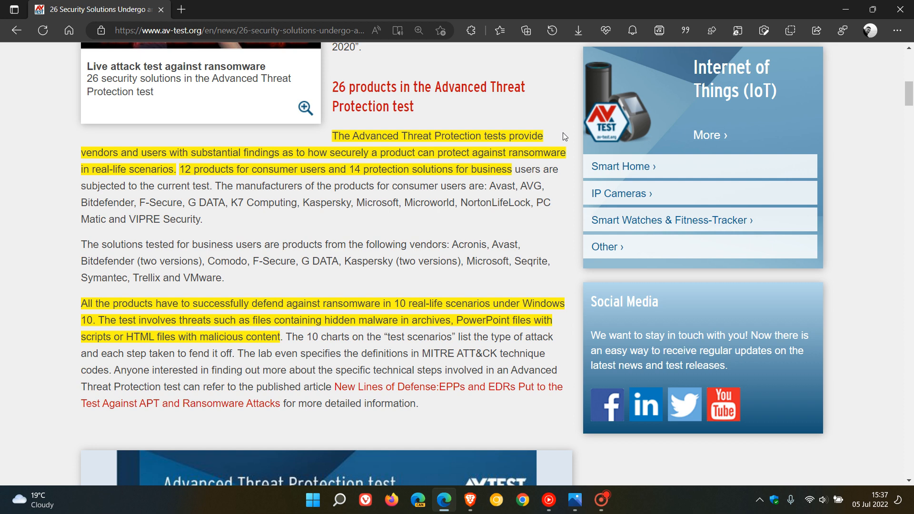
pyautogui.moveTo(583, 155)
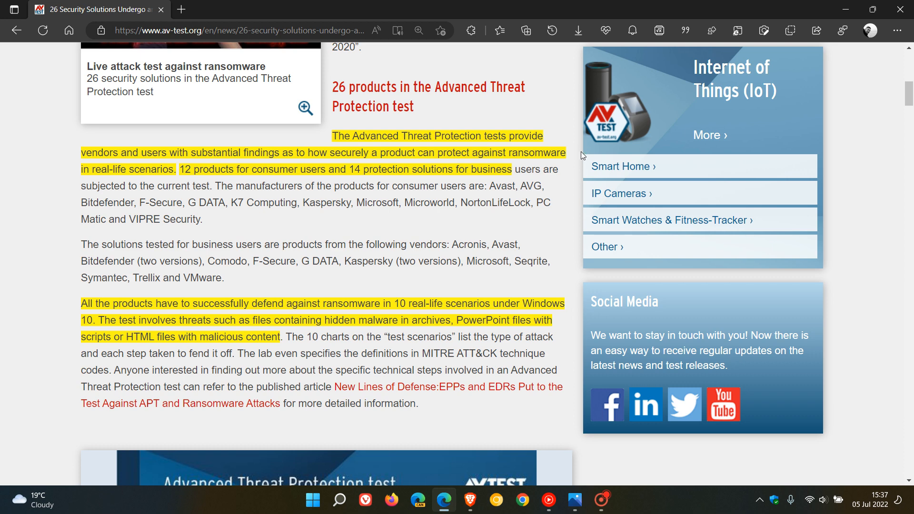
pyautogui.moveTo(584, 155)
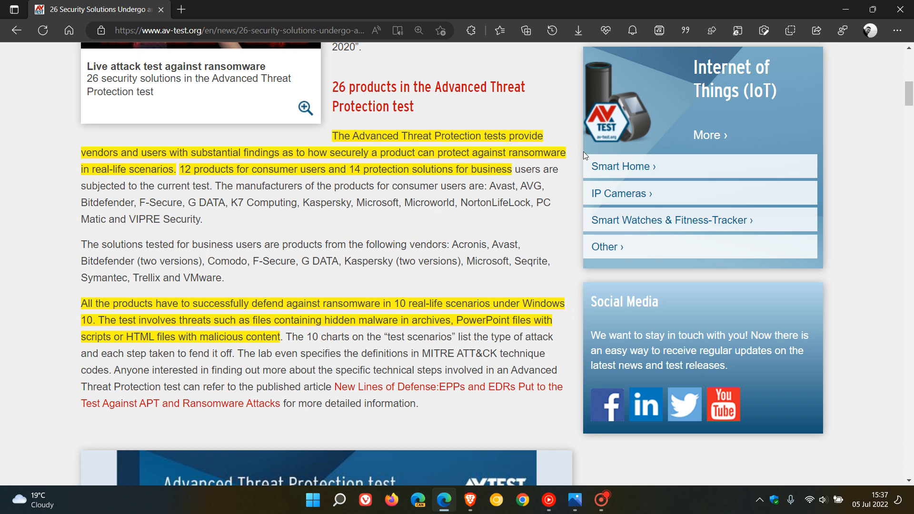
pyautogui.moveTo(623, 166)
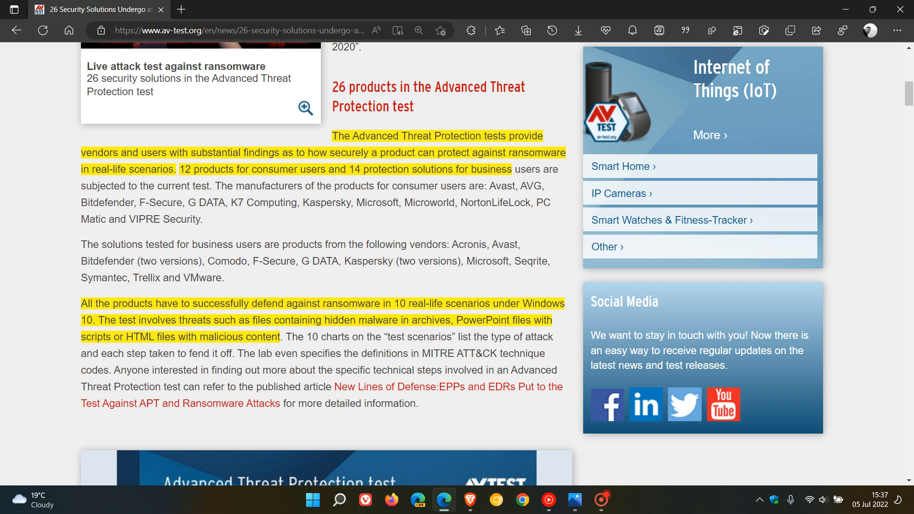
pyautogui.moveTo(434, 215)
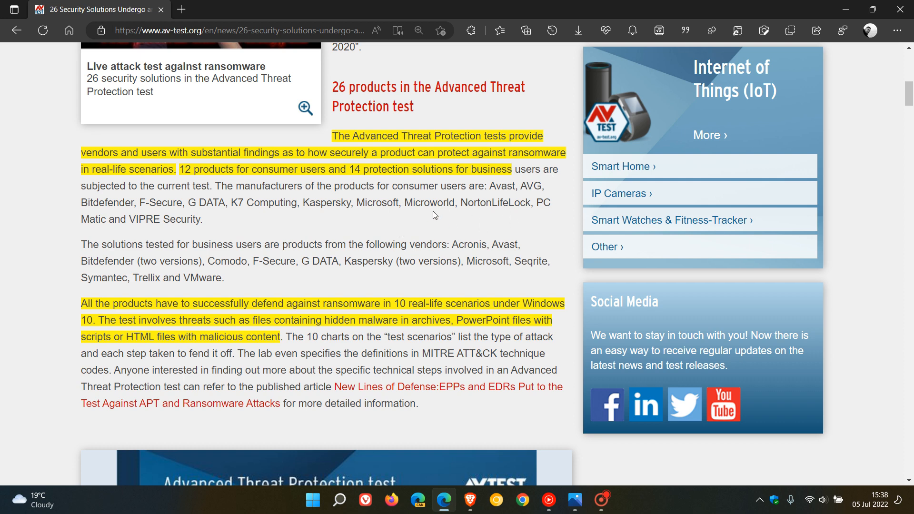
pyautogui.moveTo(455, 220)
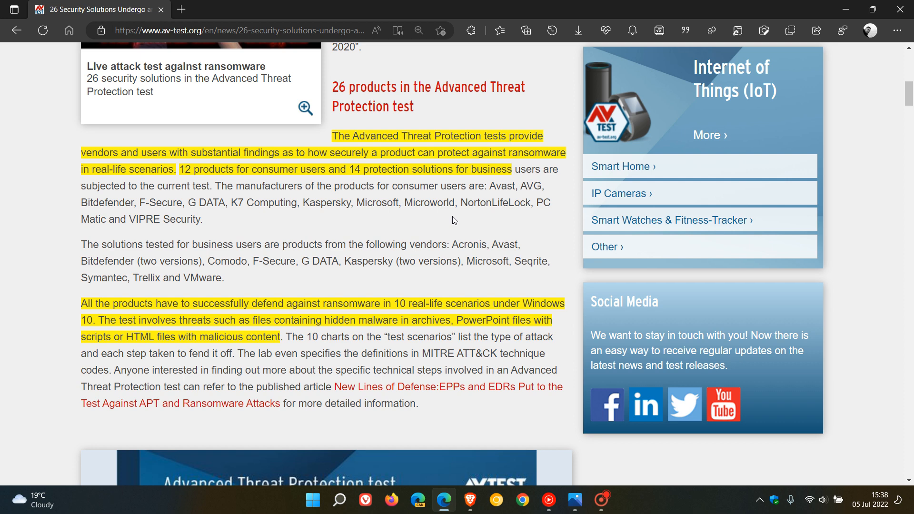
pyautogui.scroll(-3)
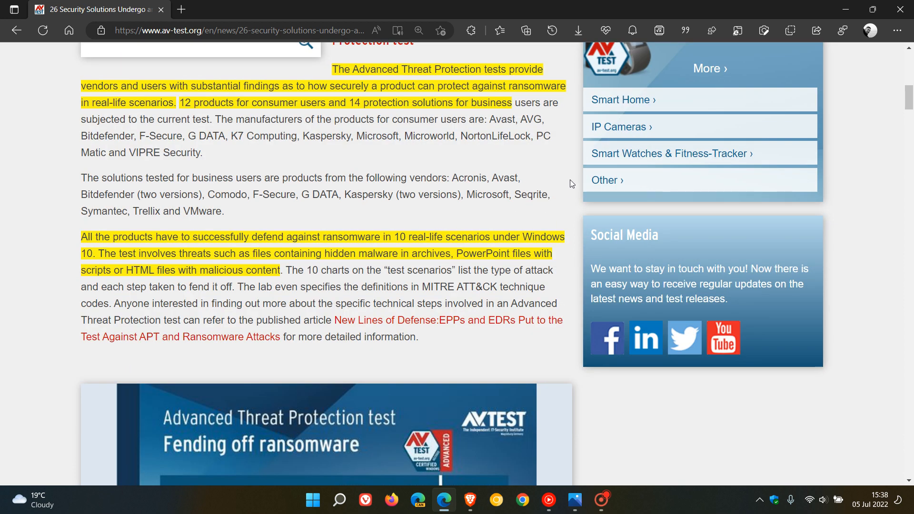
# - Scroll further down to the ransomware chart of home-user Windows products and their protection scores
pyautogui.scroll(-3)
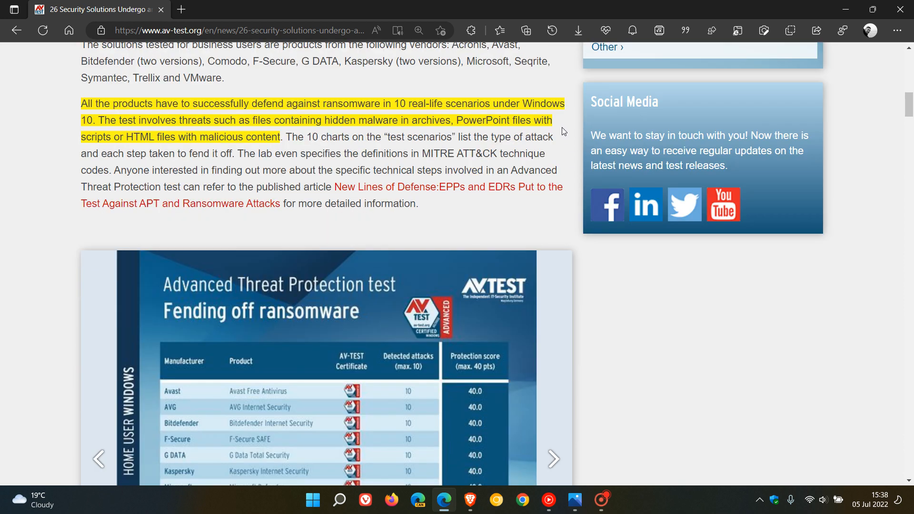
pyautogui.moveTo(567, 123)
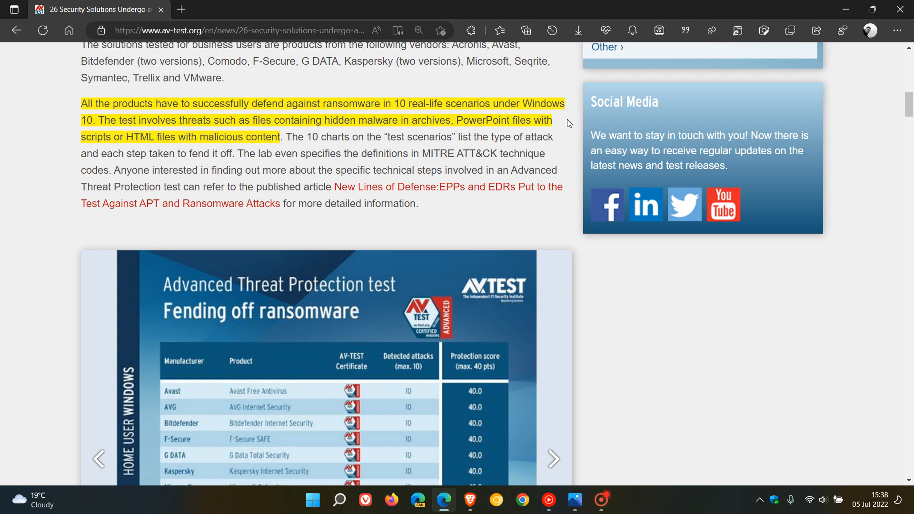
pyautogui.moveTo(569, 121)
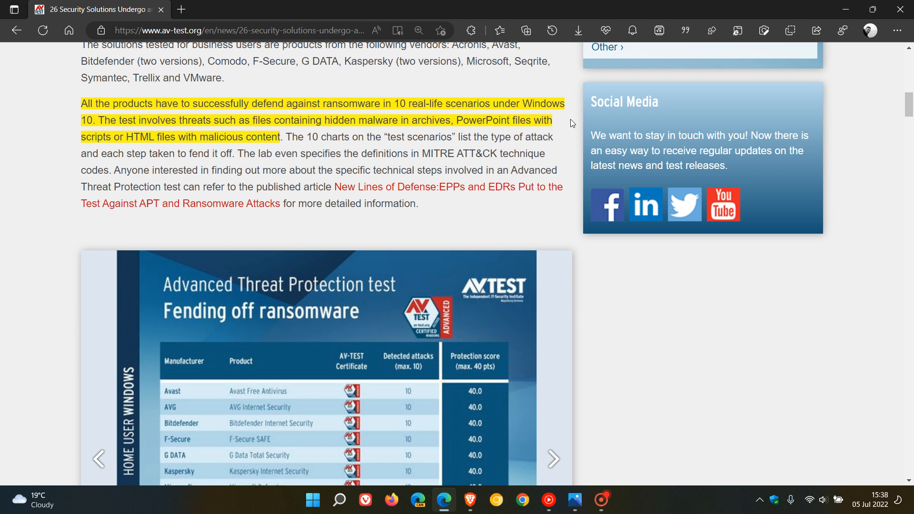
pyautogui.moveTo(566, 127)
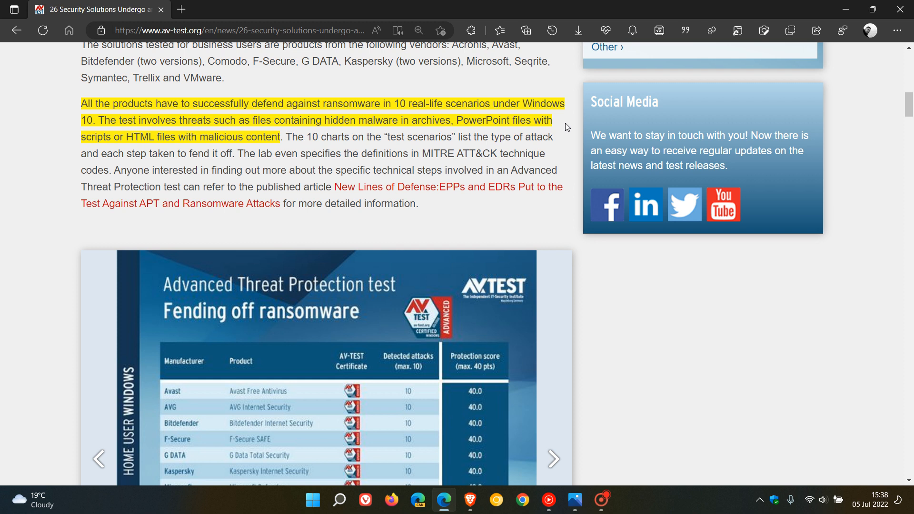
pyautogui.moveTo(554, 142)
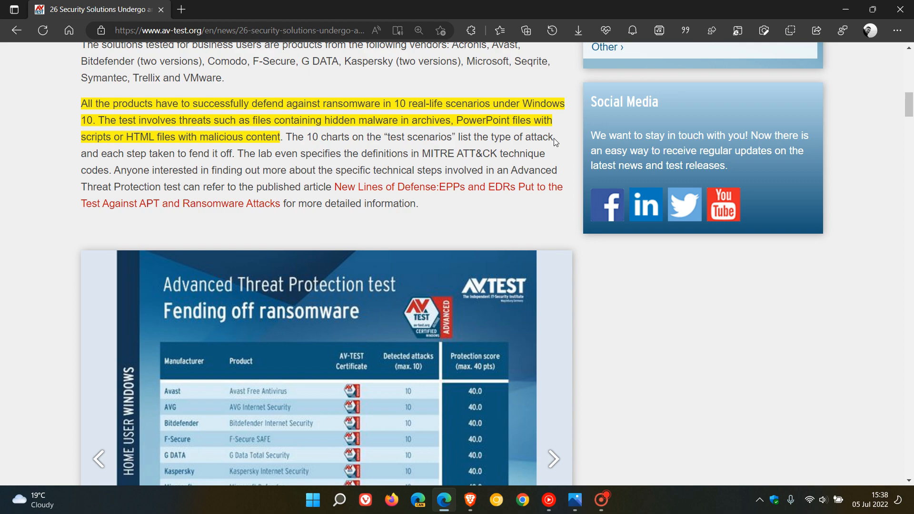
pyautogui.moveTo(676, 345)
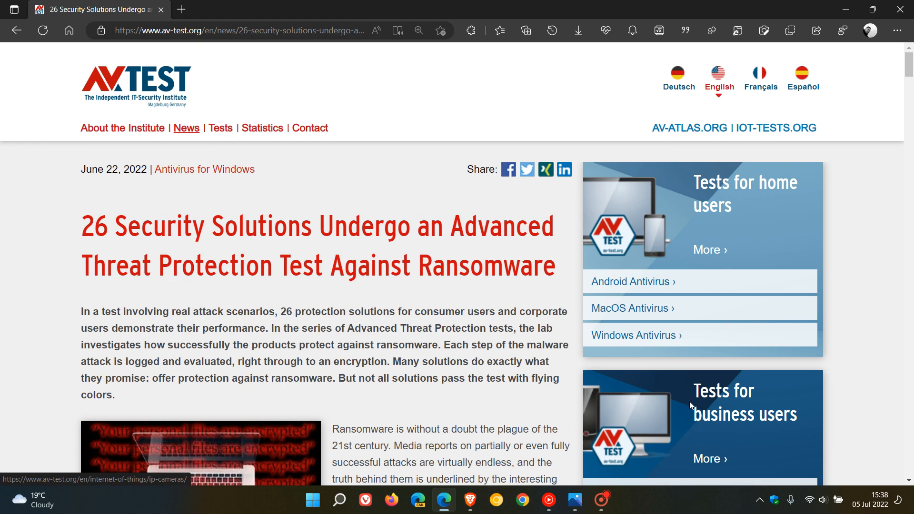
pyautogui.moveTo(840, 123)
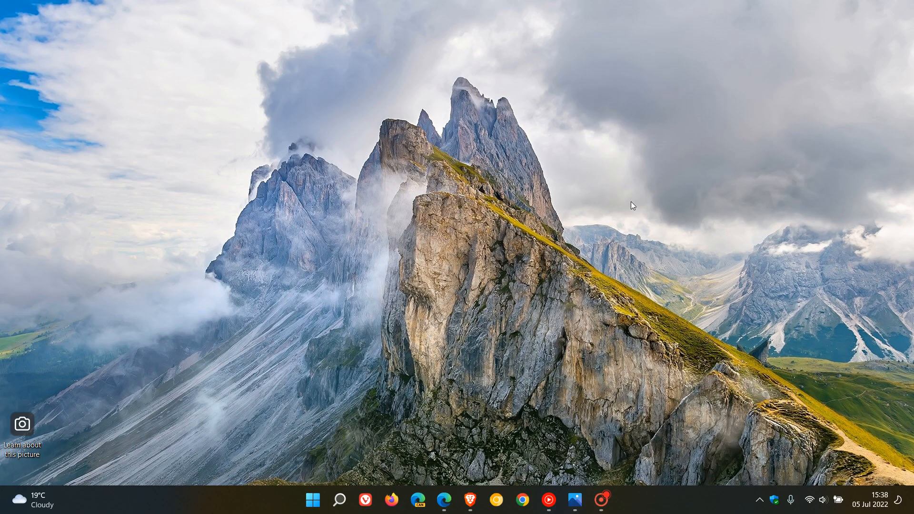
pyautogui.click(574, 500)
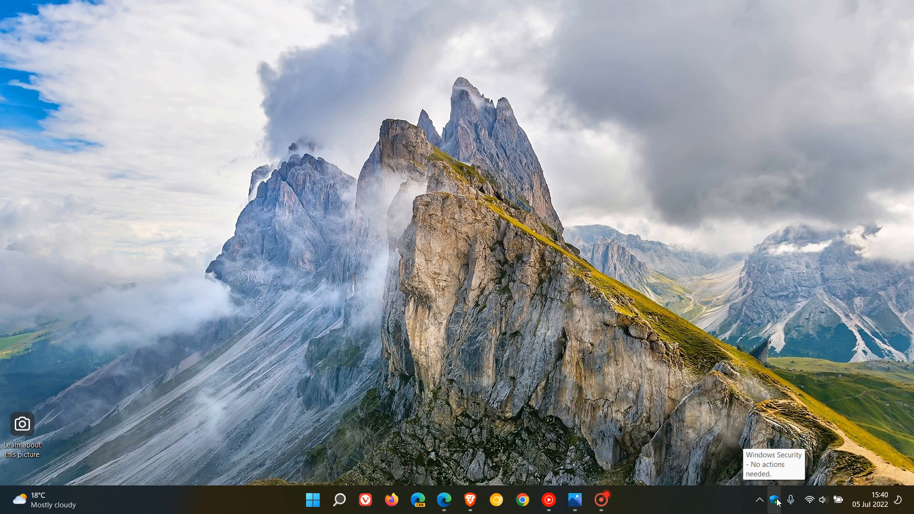
pyautogui.moveTo(769, 401)
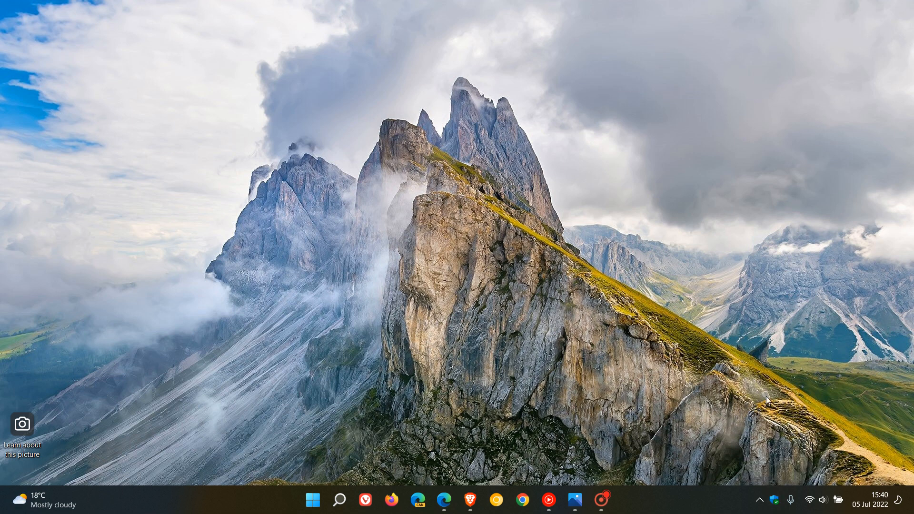
pyautogui.moveTo(644, 205)
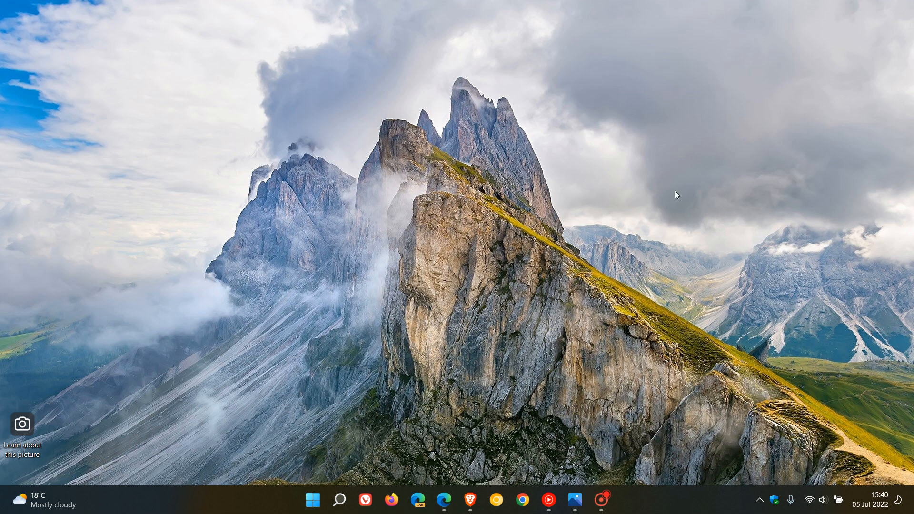
pyautogui.moveTo(671, 189)
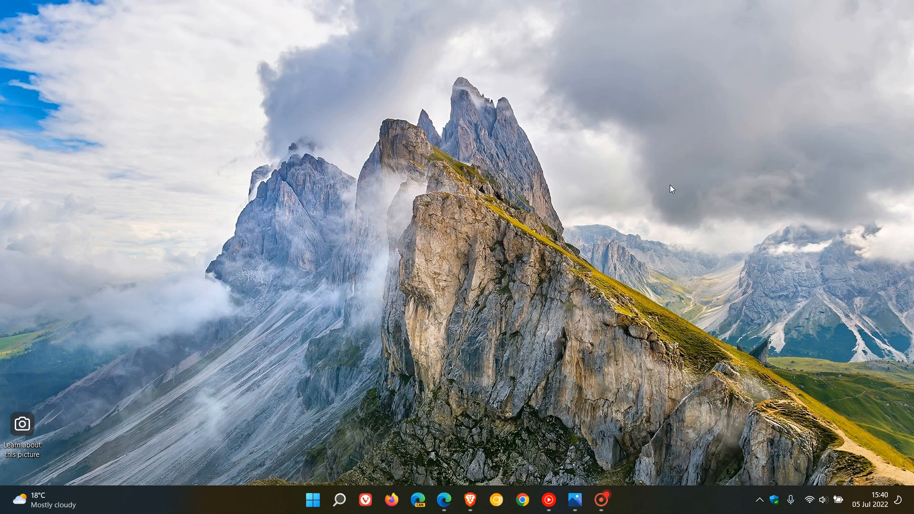
pyautogui.moveTo(668, 178)
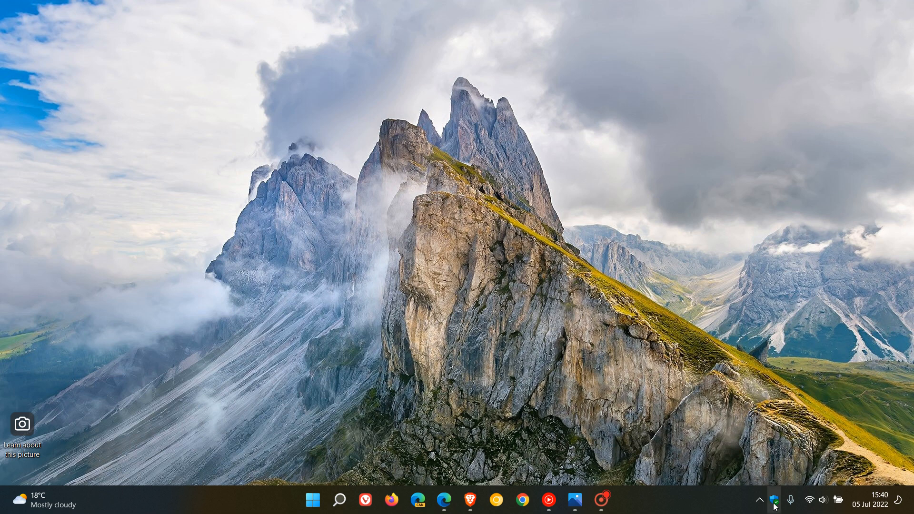
pyautogui.moveTo(776, 500)
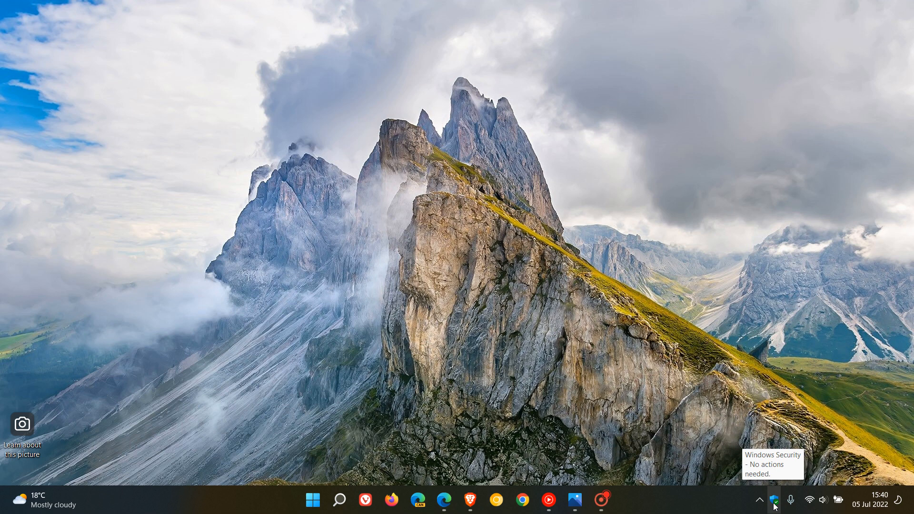
pyautogui.moveTo(684, 163)
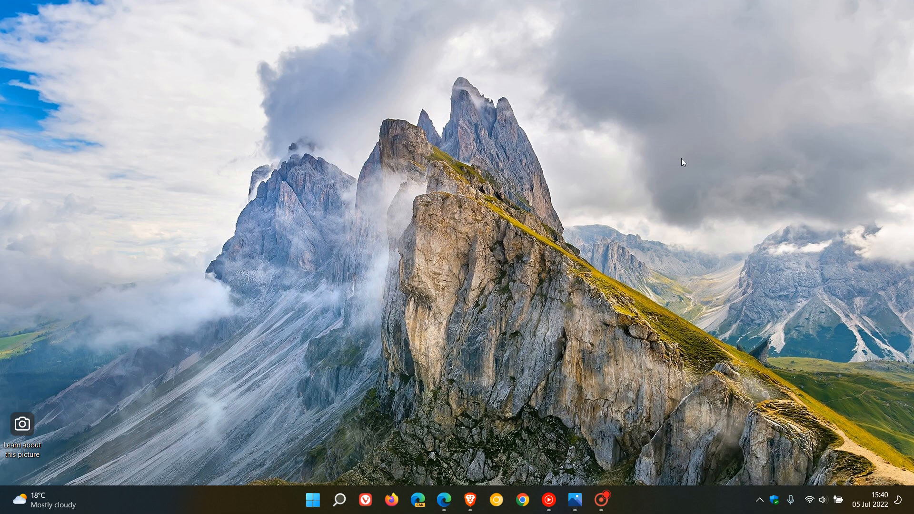
pyautogui.moveTo(630, 198)
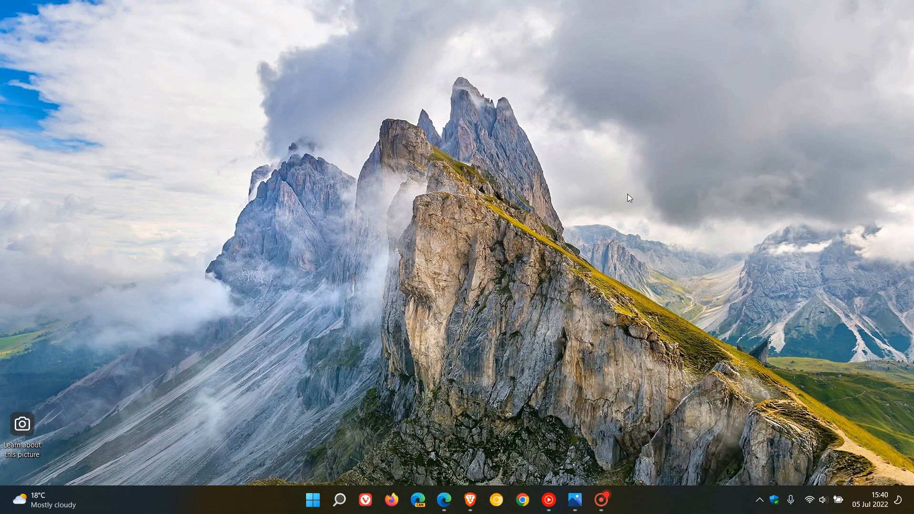